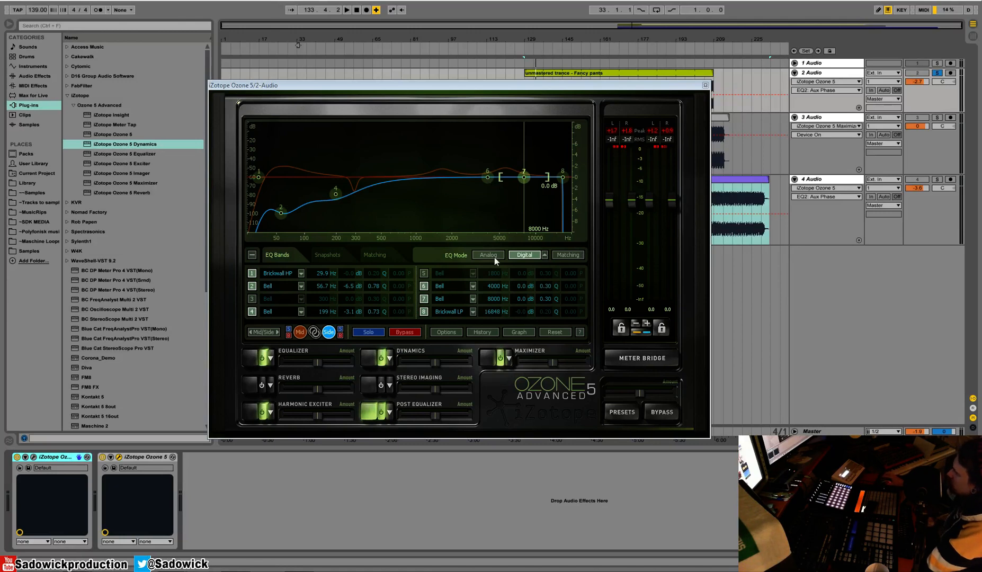
Step: Show the Reverb module in Hall mode and raise Wet Mix to 34.4%
click(262, 385)
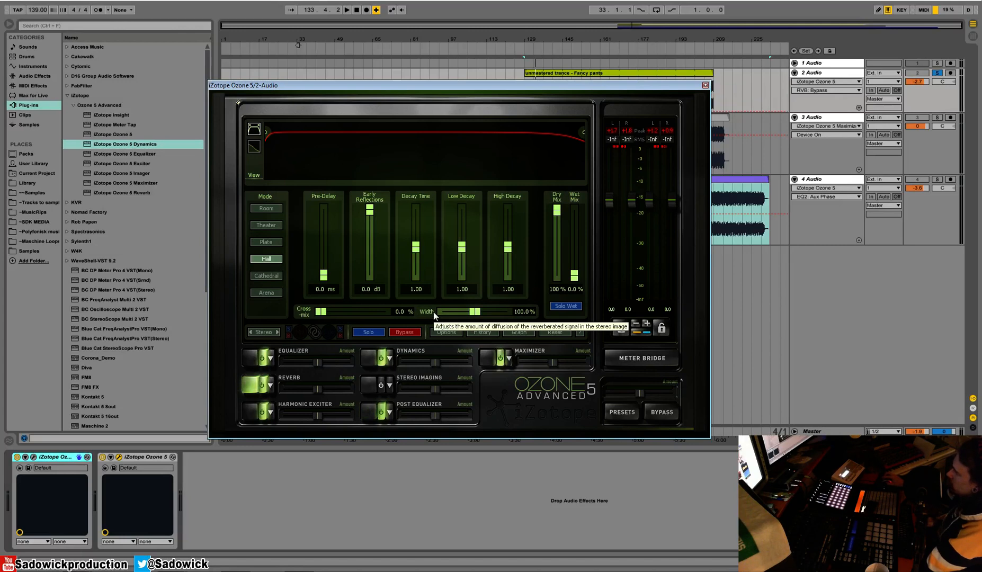
mouse_move(605, 288)
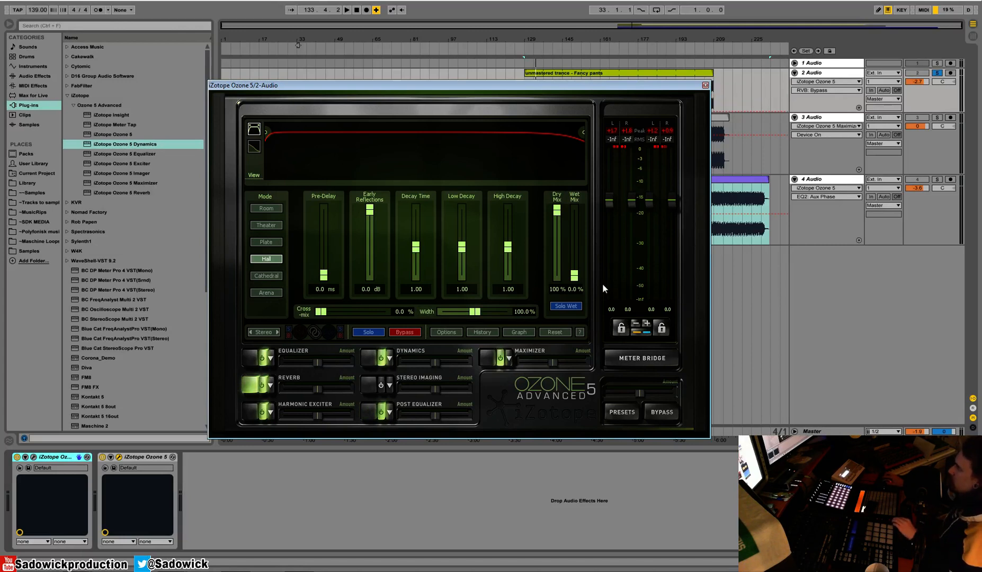
mouse_move(577, 289)
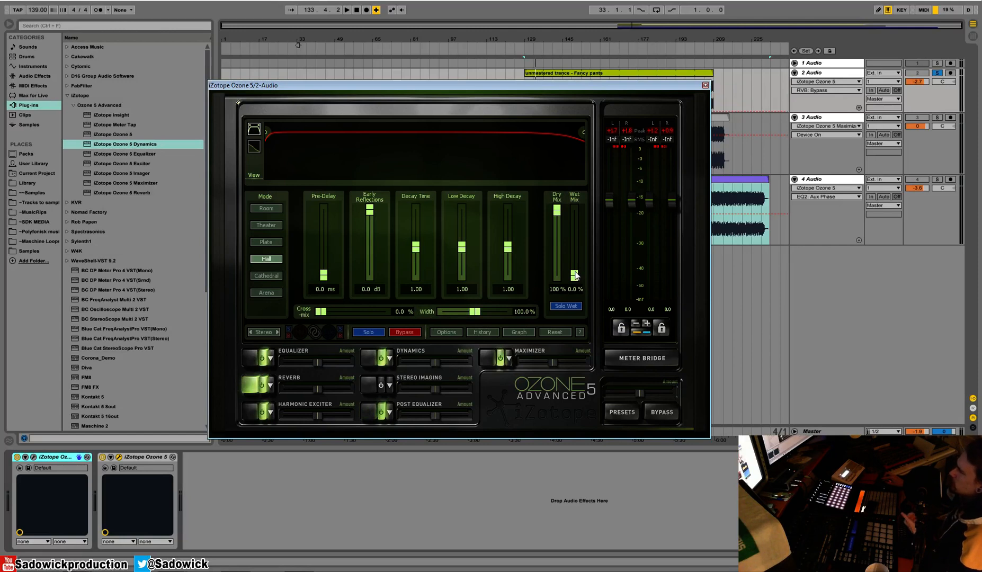
mouse_move(574, 275)
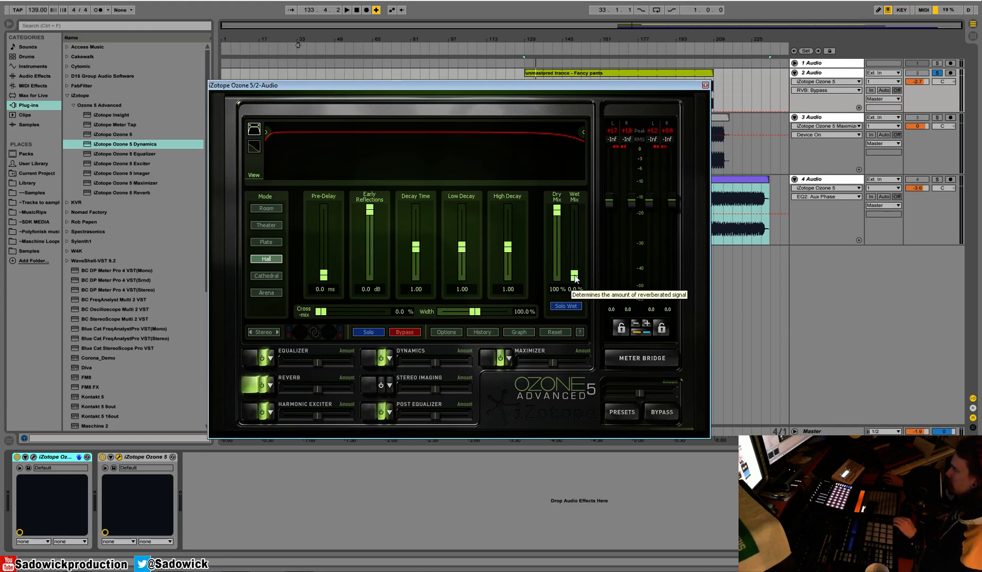
mouse_move(570, 300)
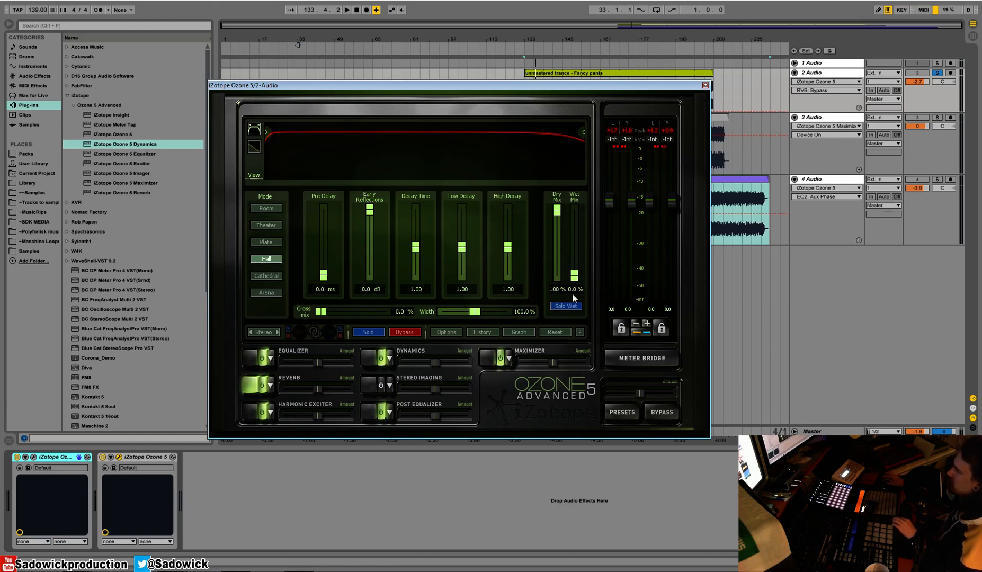
mouse_move(605, 318)
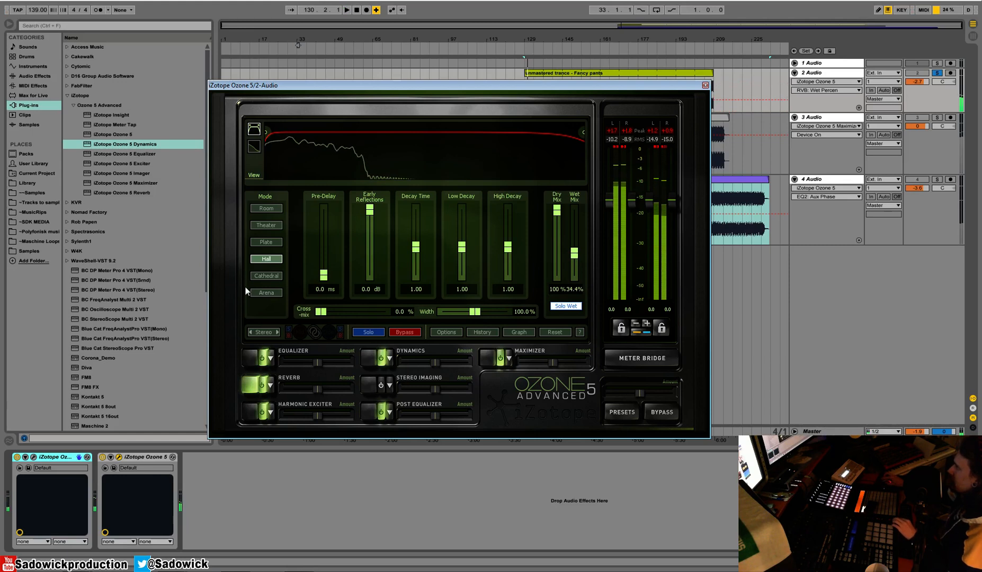
Step: Switch the reverb to Arena mode, glance at Dynamics, and set Wet Mix to 26.6%
click(266, 292)
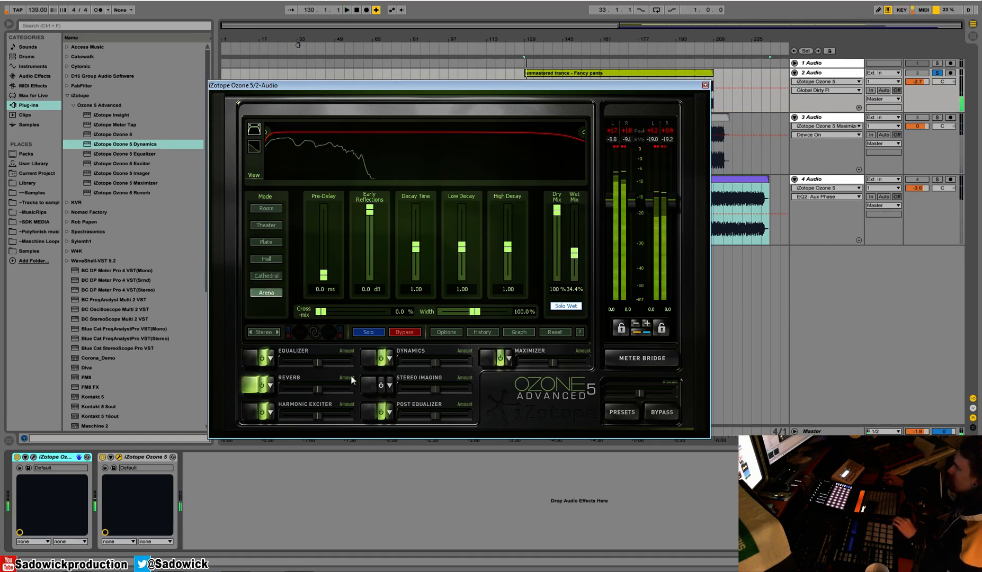
click(367, 357)
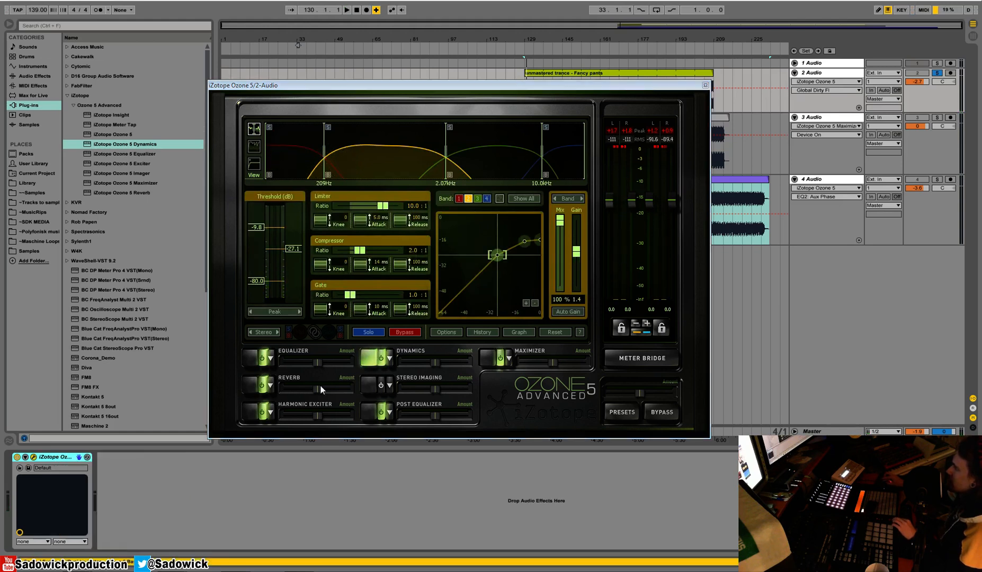
click(253, 382)
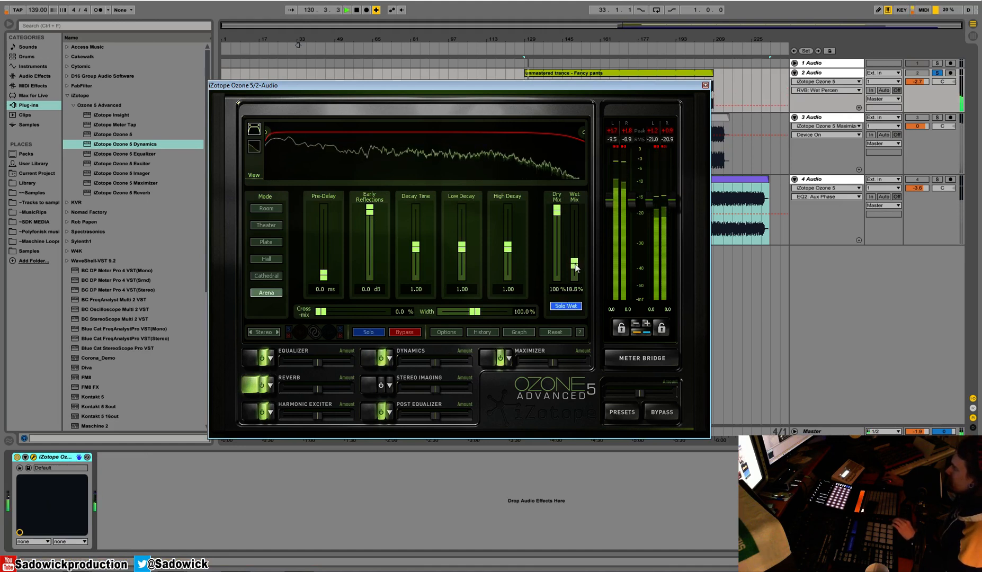
mouse_move(574, 263)
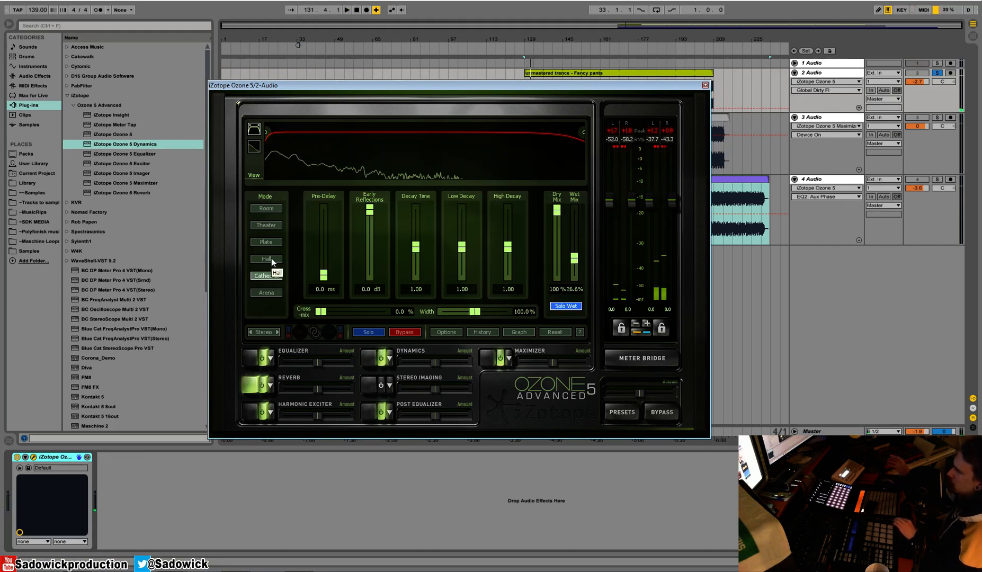
Step: Audition Room, Theater, Plate, Cathedral and Arena spaces, settle on Plate at 8.6% wet
click(266, 207)
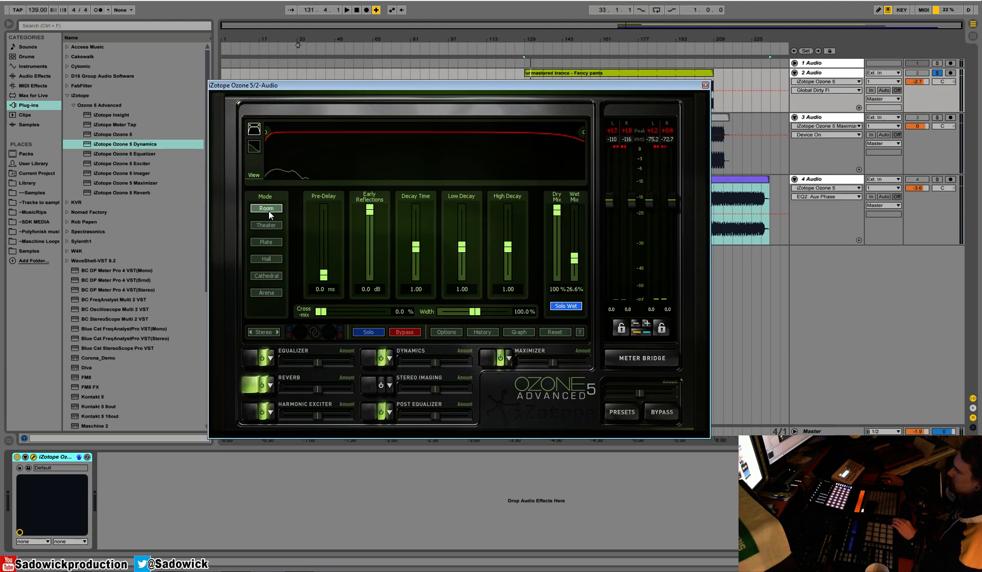
click(346, 9)
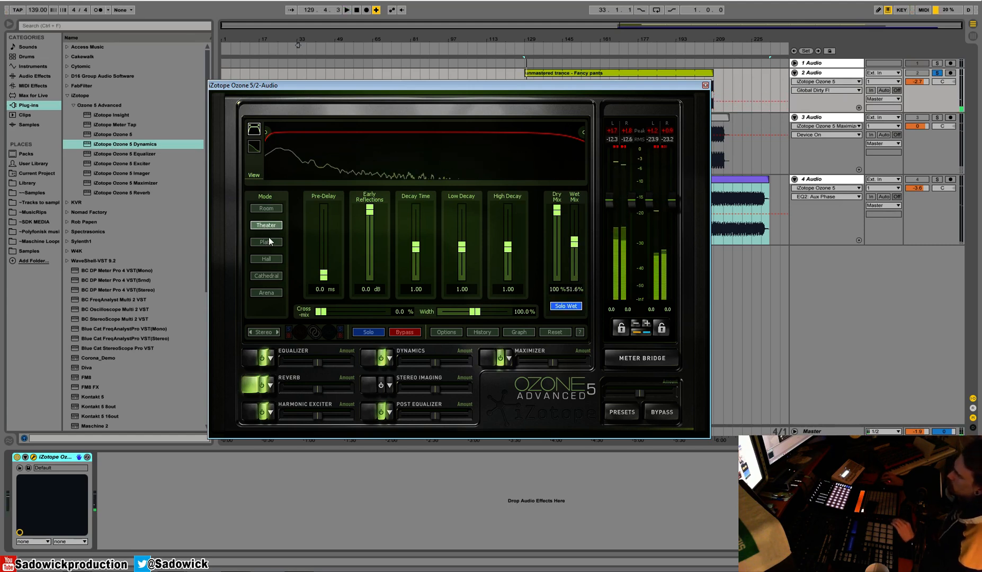
click(266, 242)
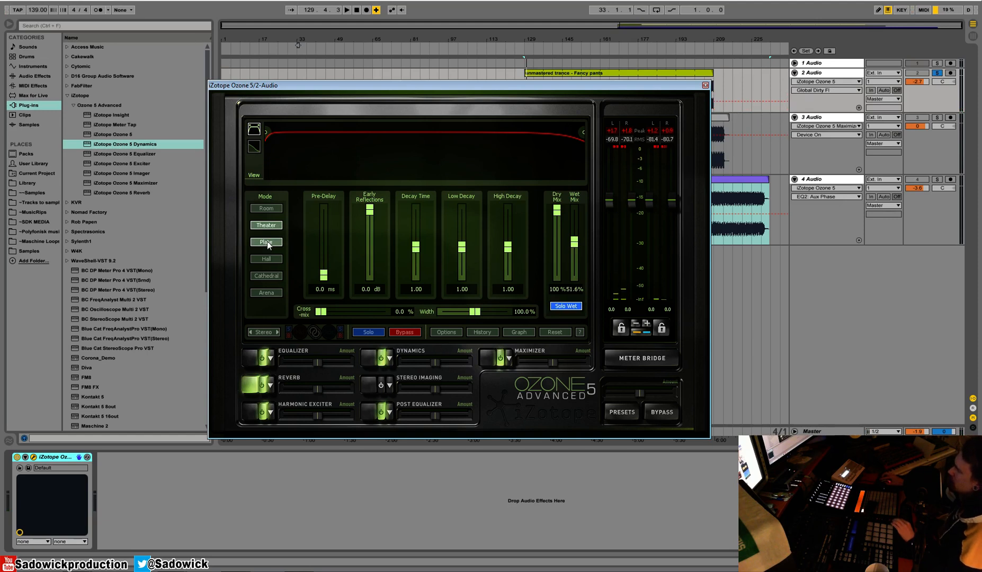
click(266, 242)
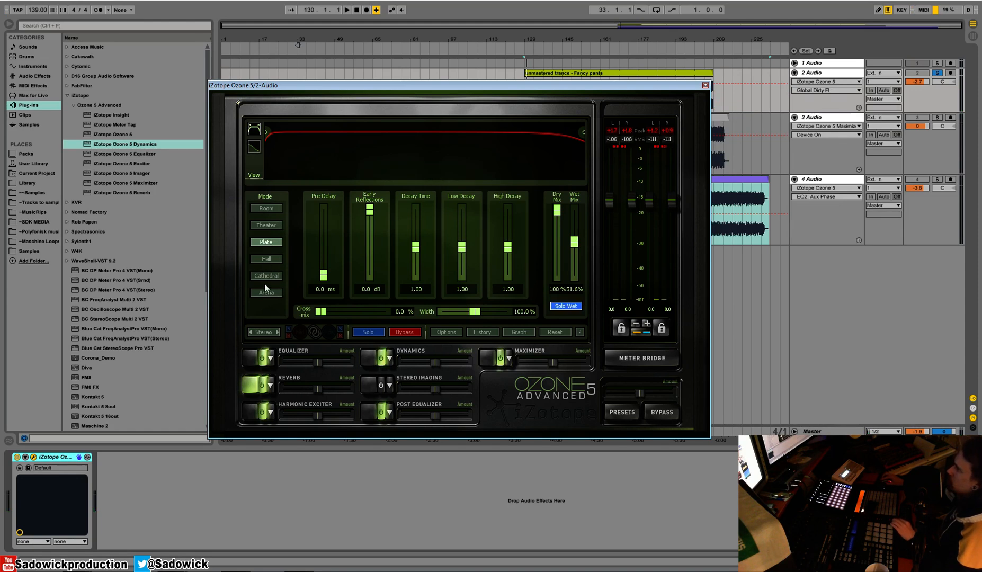
click(266, 208)
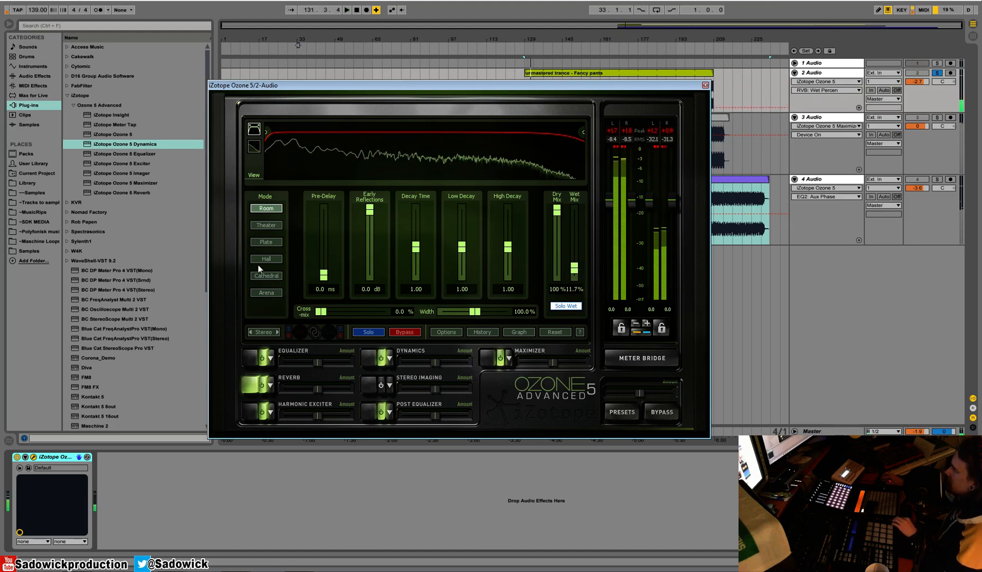
click(266, 292)
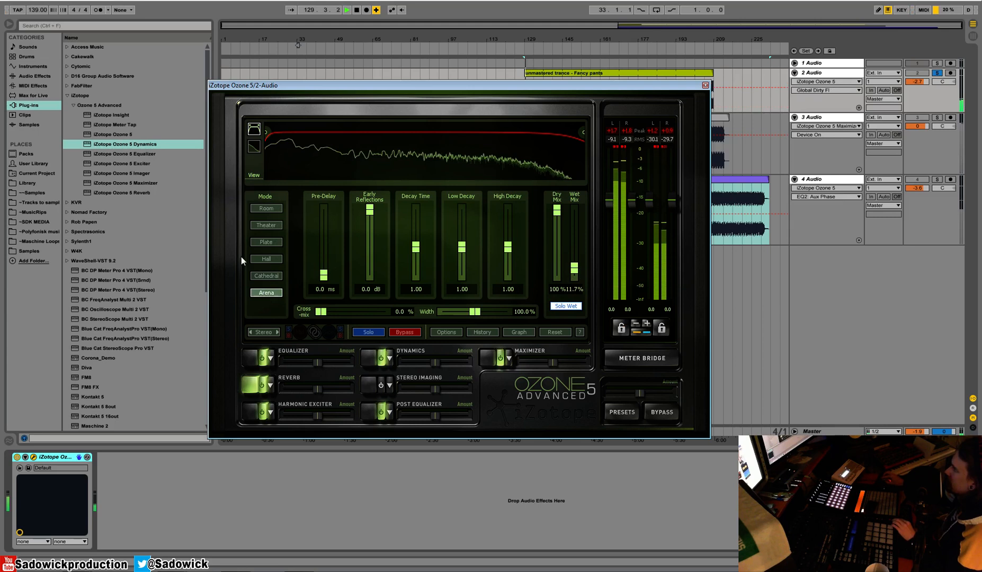
click(265, 242)
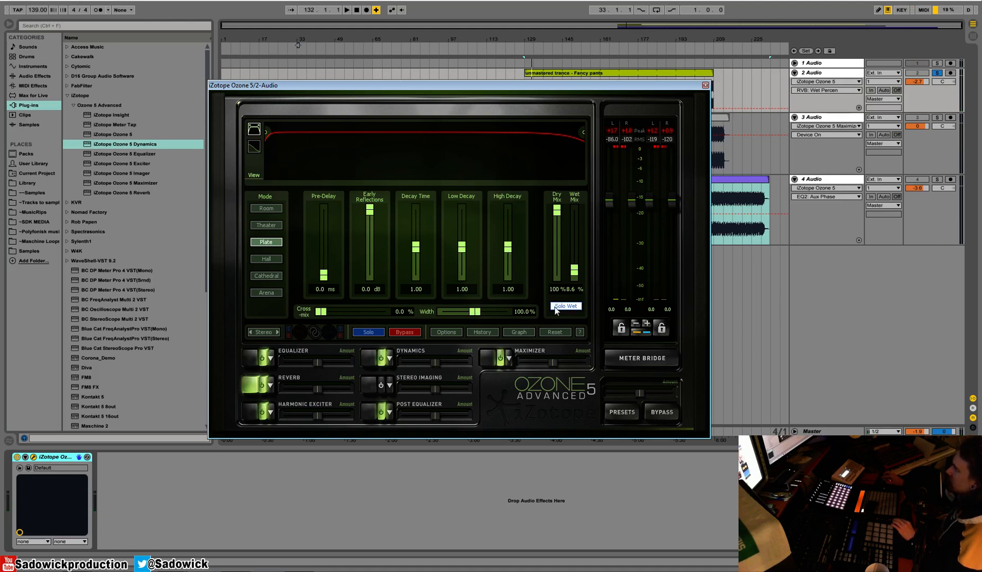
Step: Solo the wet signal, nudge Plate Wet Mix to 10.2%, then bypass the reverb to compare
click(565, 306)
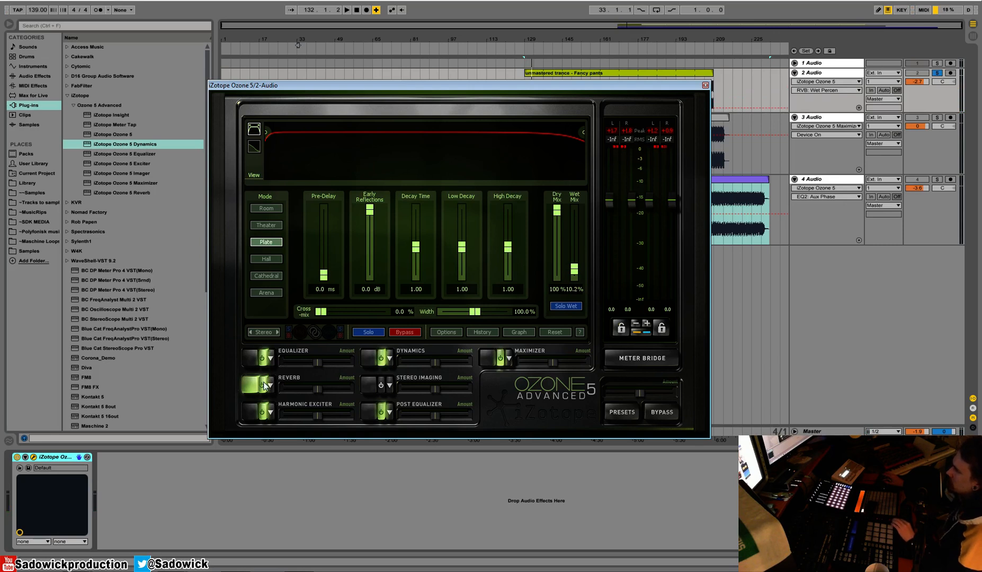
click(347, 10)
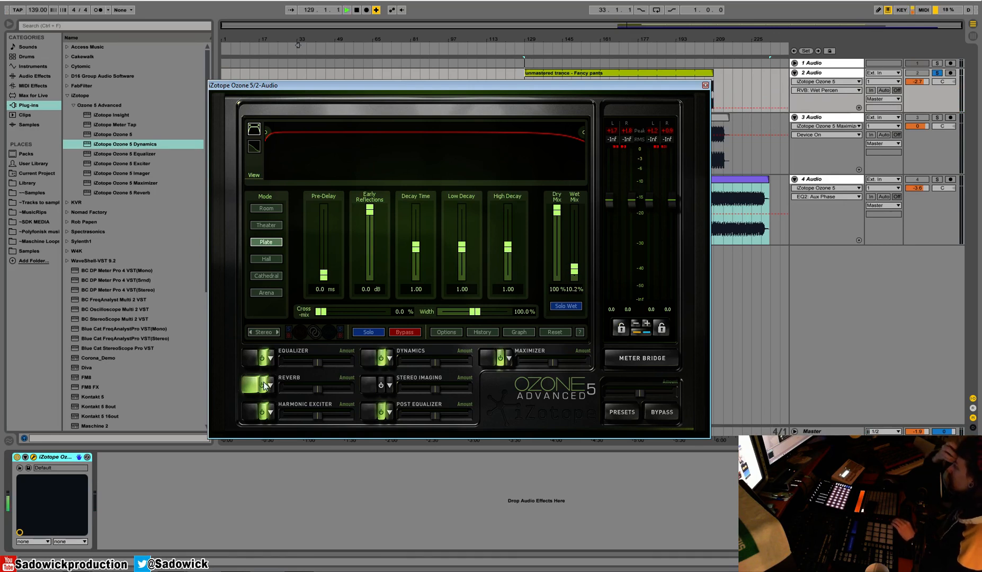
click(346, 9)
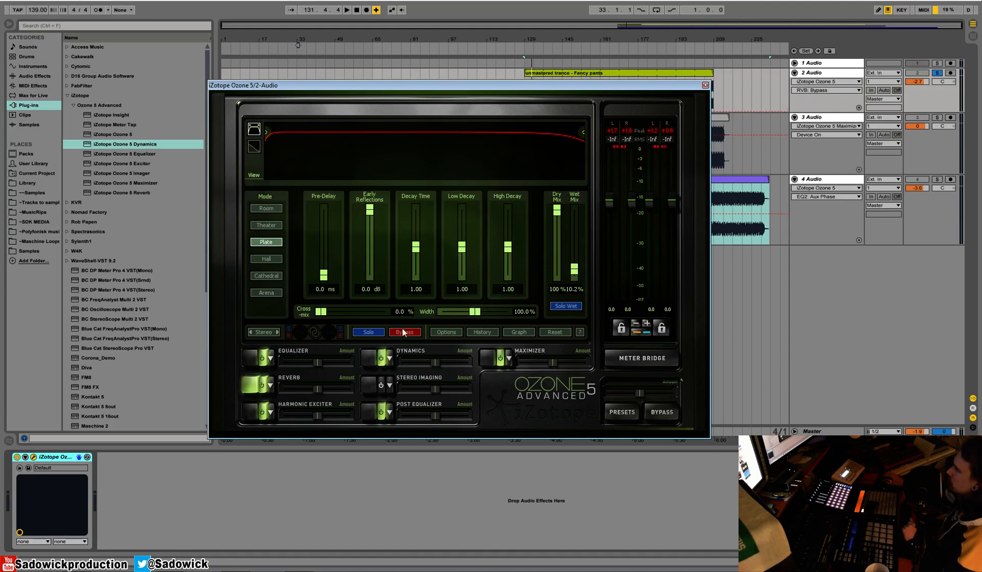
Step: View Dynamics, then enable Stereo Imaging with four band widths from -100% to 34.4%
click(367, 357)
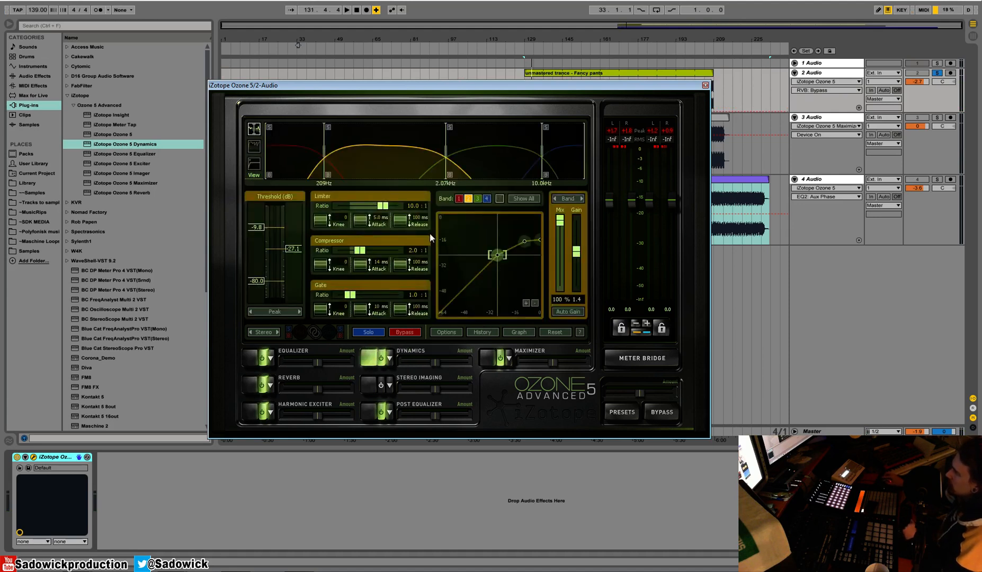
mouse_move(372, 385)
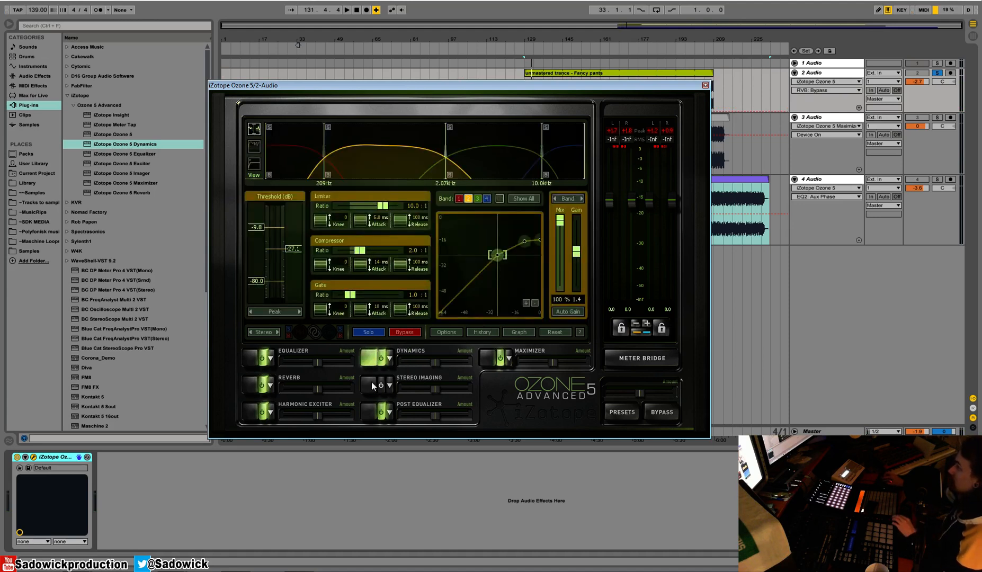
click(377, 382)
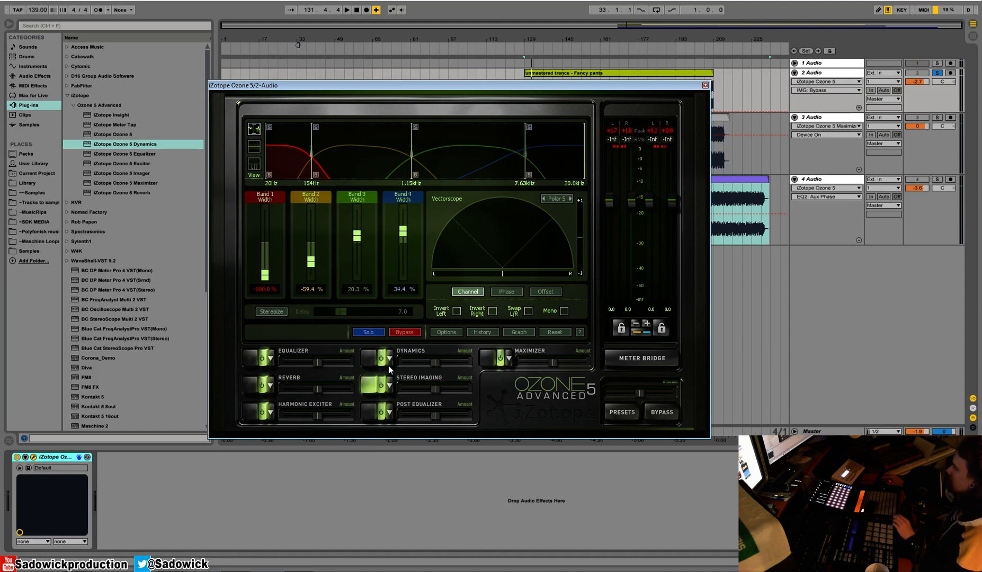
mouse_move(455, 145)
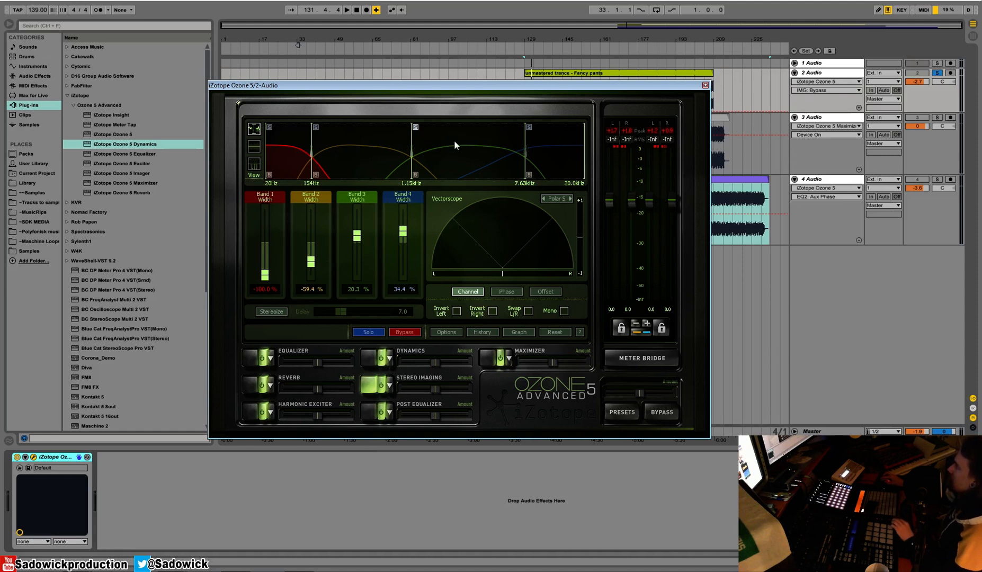
mouse_move(419, 117)
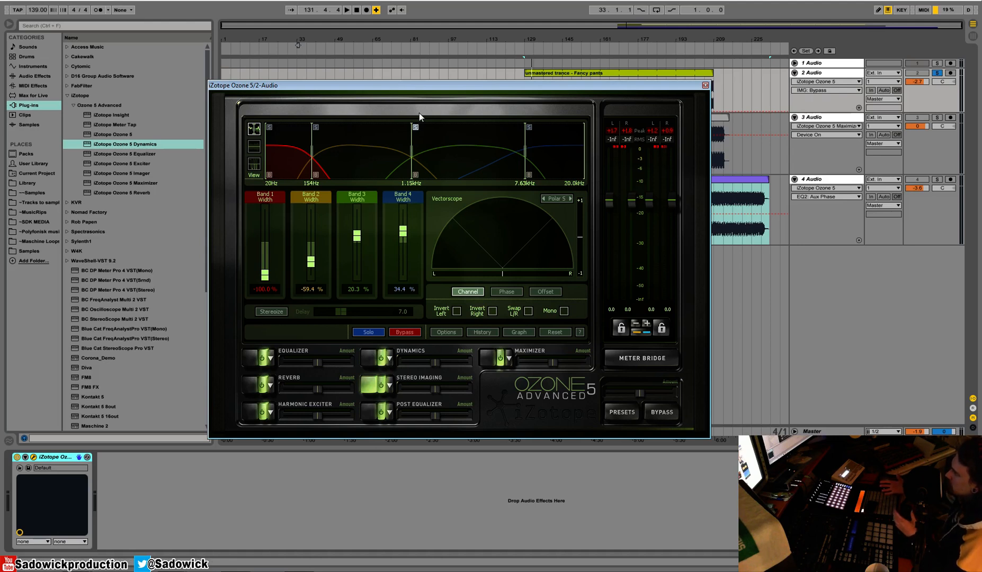
mouse_move(432, 173)
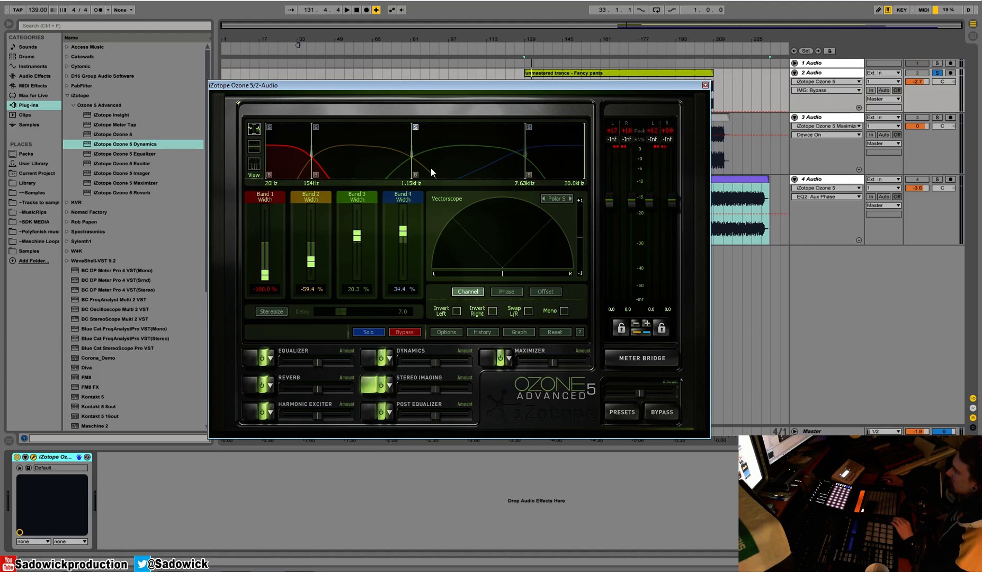
Step: Widen imager band 3 and enable Post EQ in Mid/Side with a 194 Hz cut and 6902 Hz boost
click(346, 9)
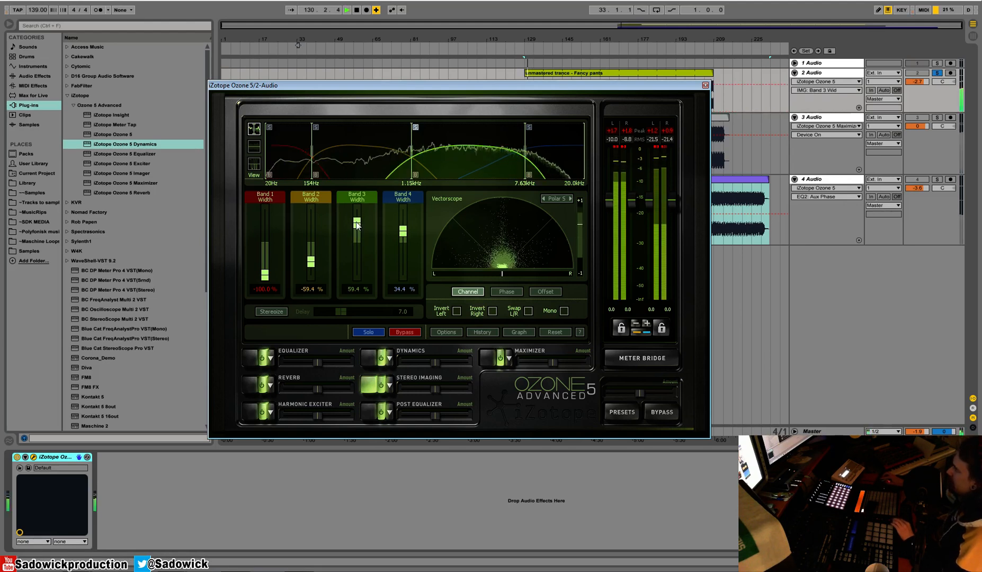
click(289, 377)
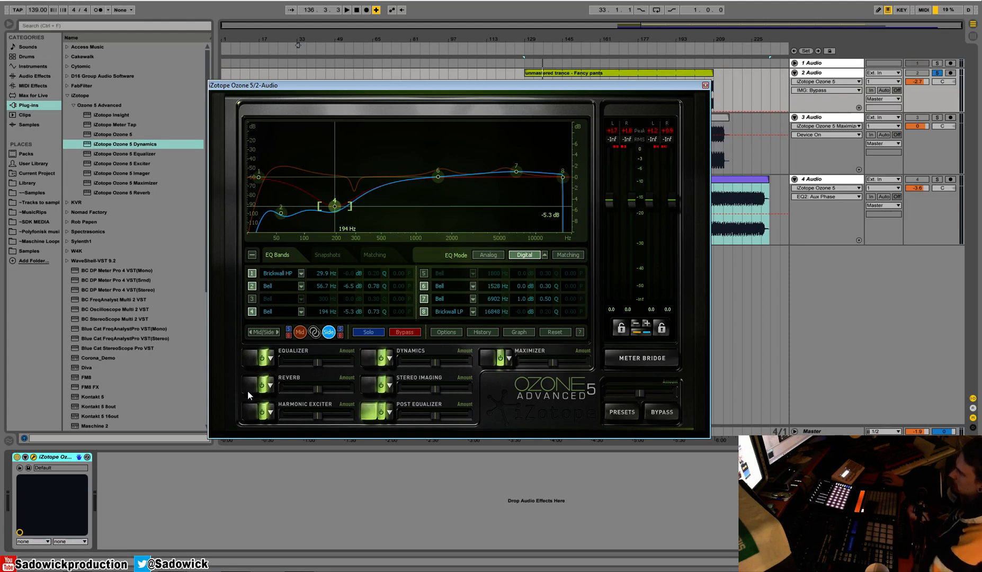
Step: Return to the Plate reverb at 7.8% wet and switch the Post Equalizer off to compare
click(252, 384)
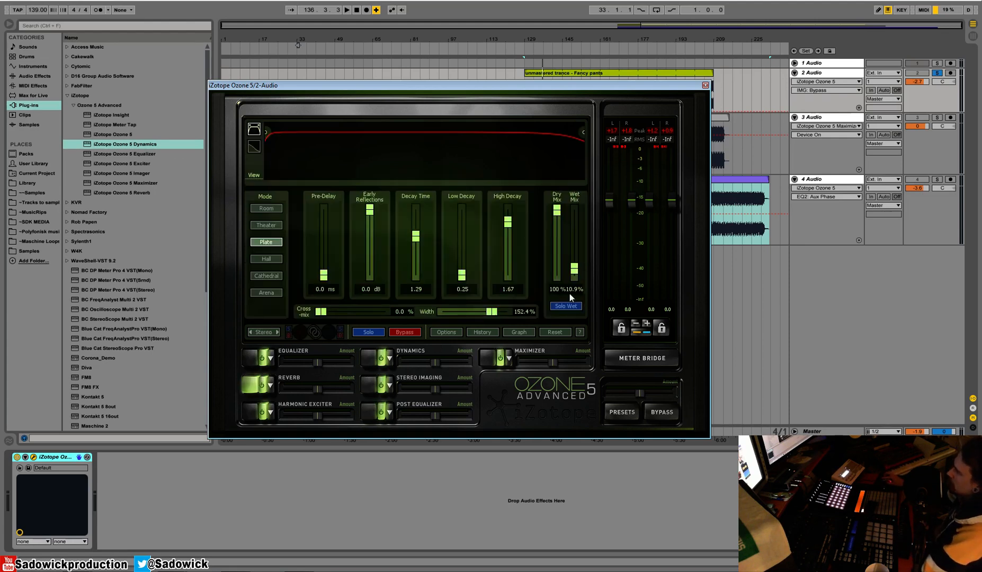
mouse_move(575, 262)
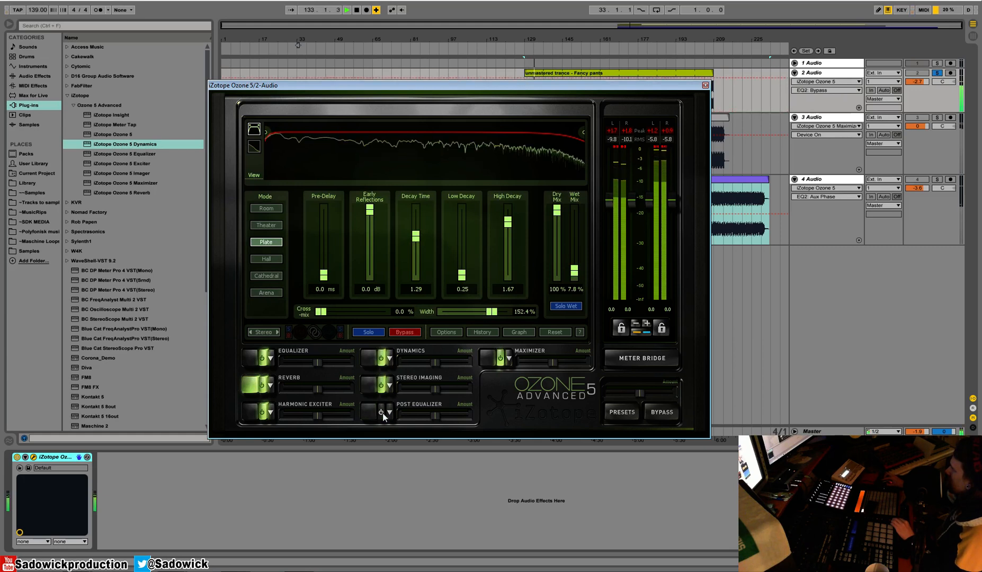
click(380, 412)
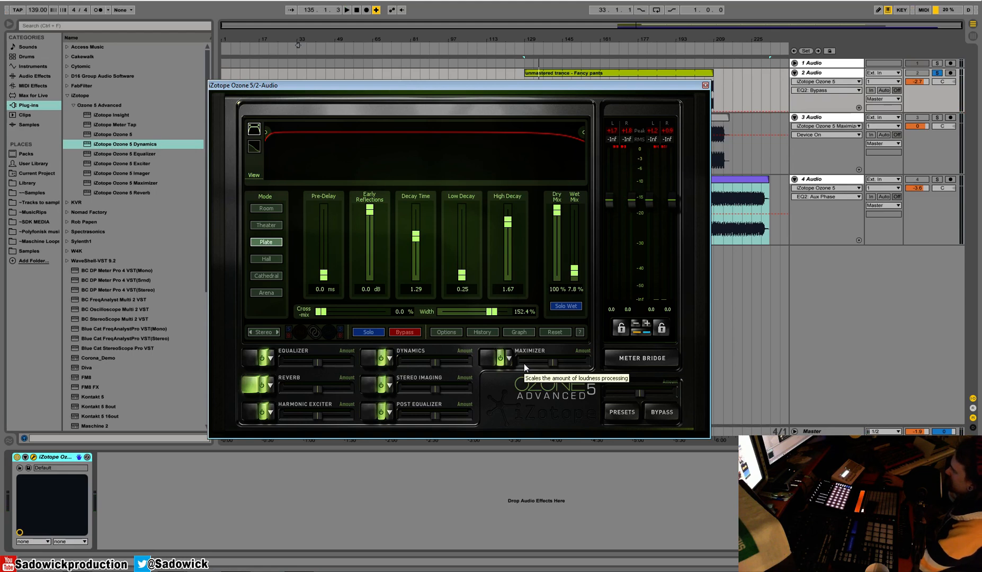
mouse_move(360, 299)
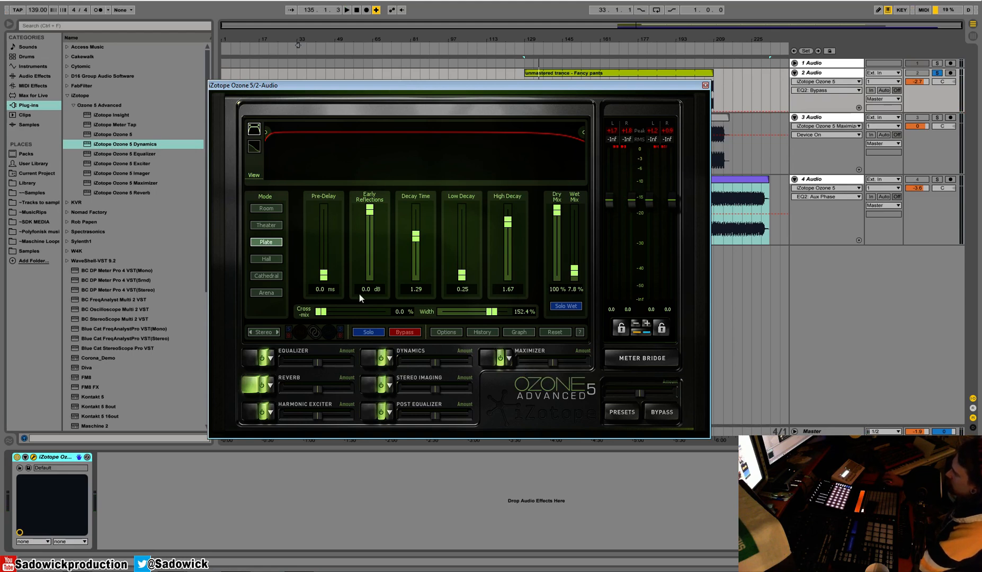
mouse_move(497, 112)
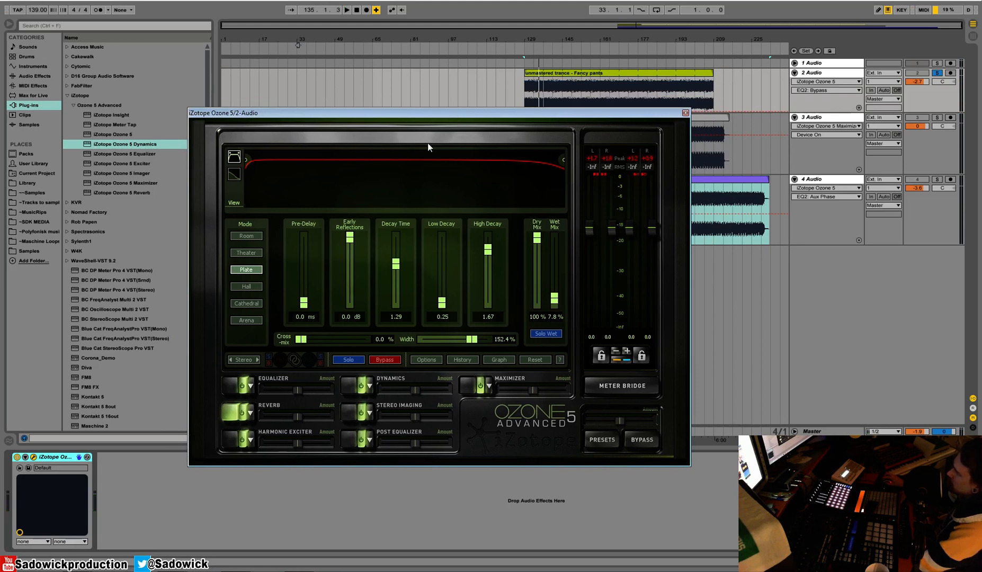
mouse_move(423, 373)
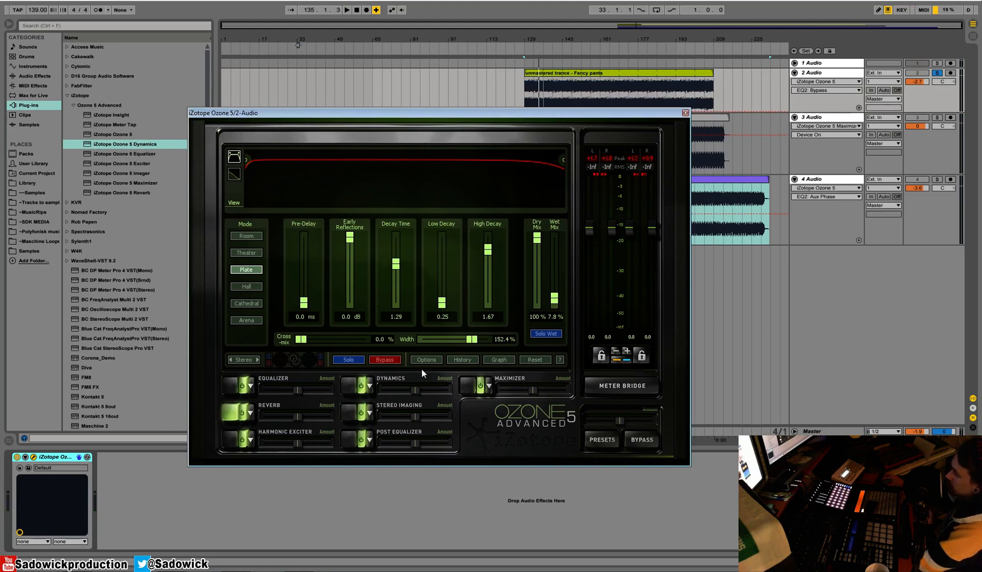
mouse_move(462, 382)
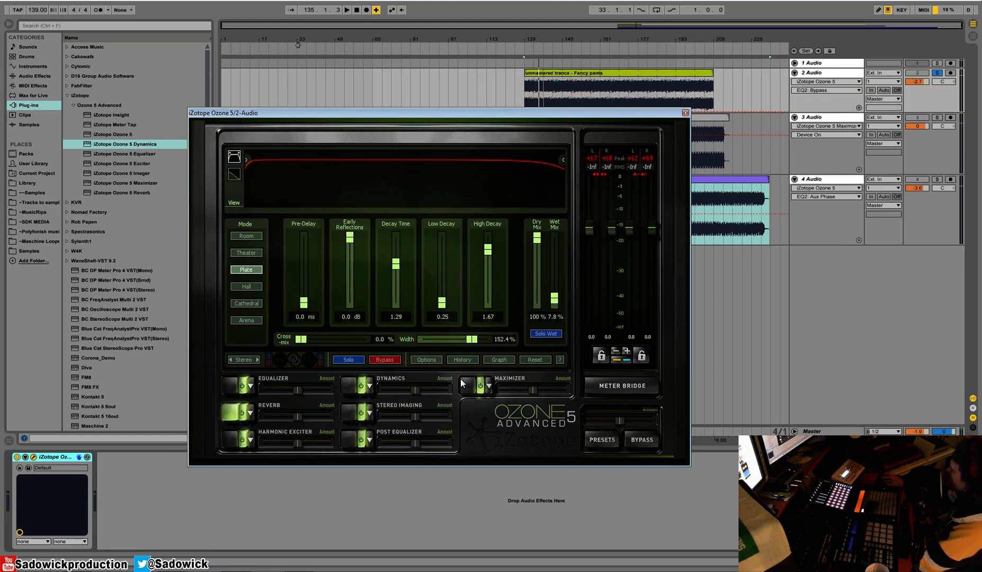
mouse_move(181, 383)
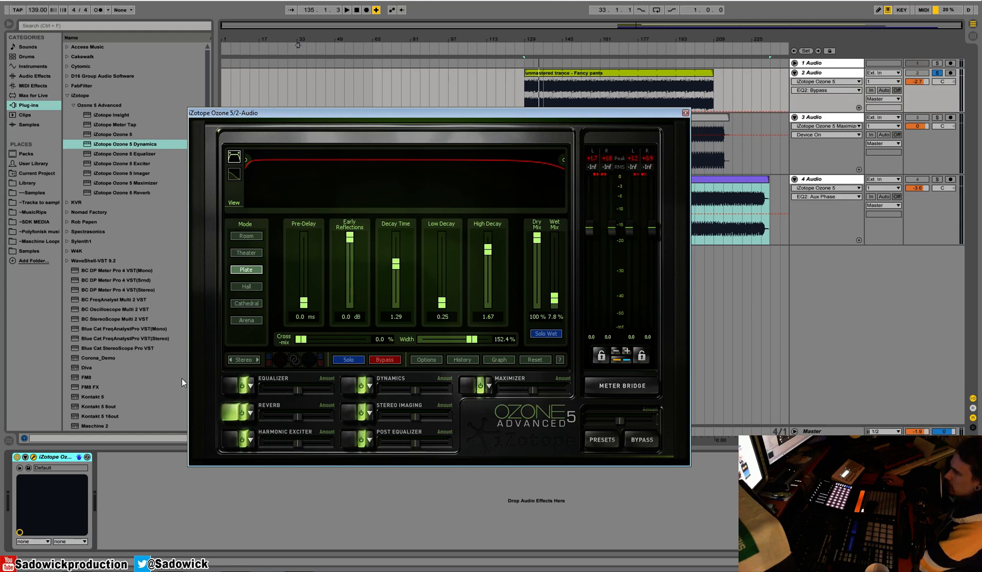